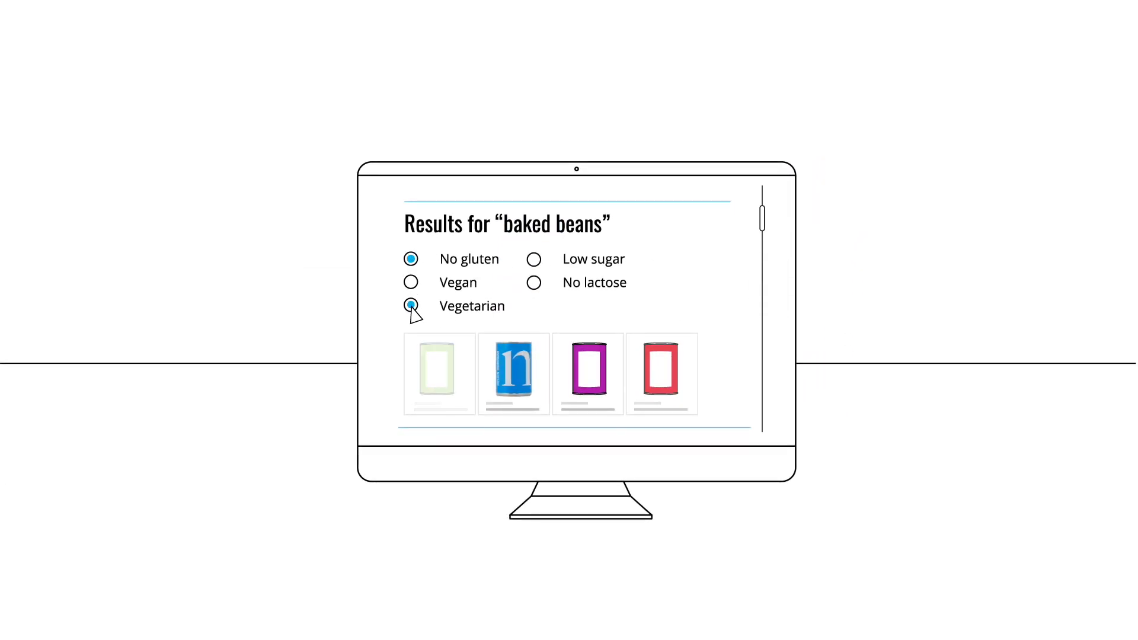
- Open the blue 450G baked beans can from the gluten-free, vegetarian results and scroll its page
click(513, 373)
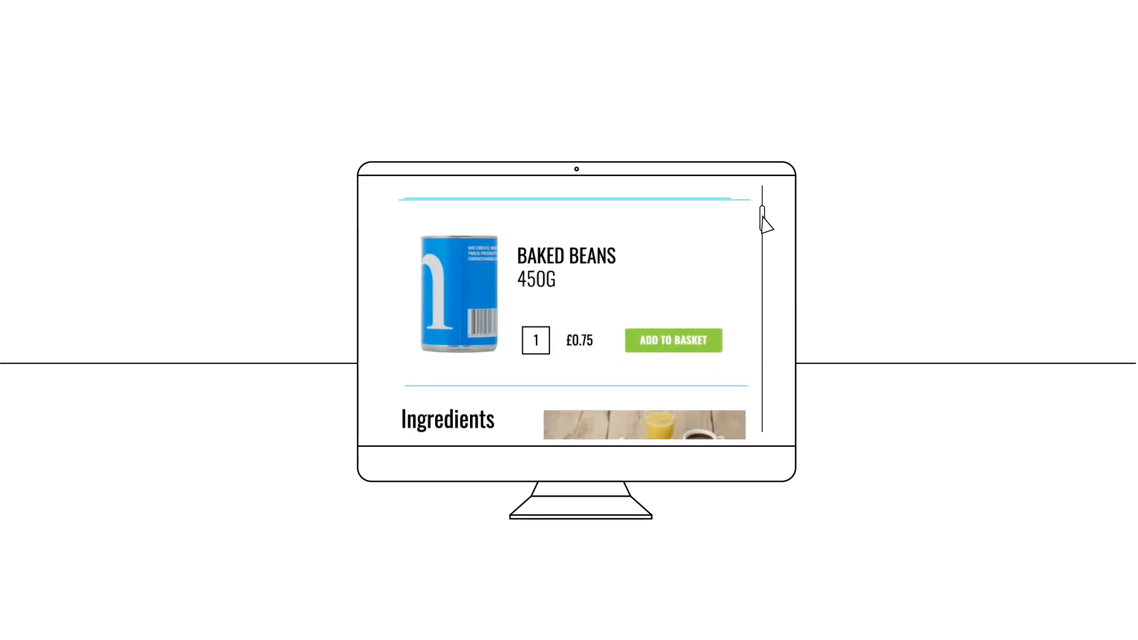
scroll(down, 3)
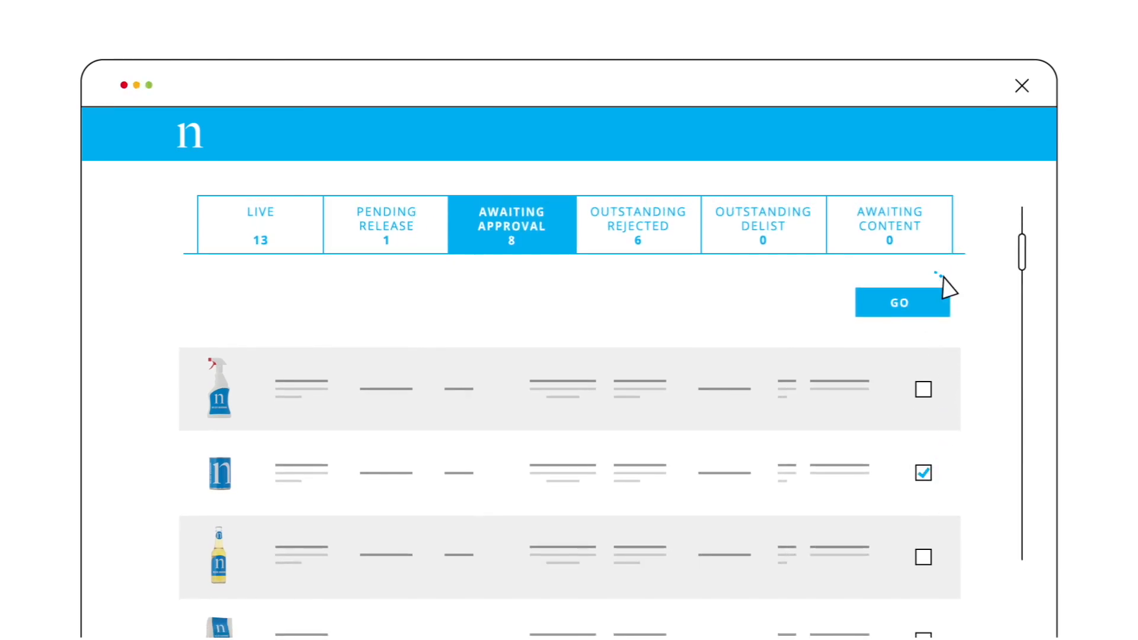
- Submit the ticked baked beans item from Awaiting Approval with GO to show its Approve view
click(901, 303)
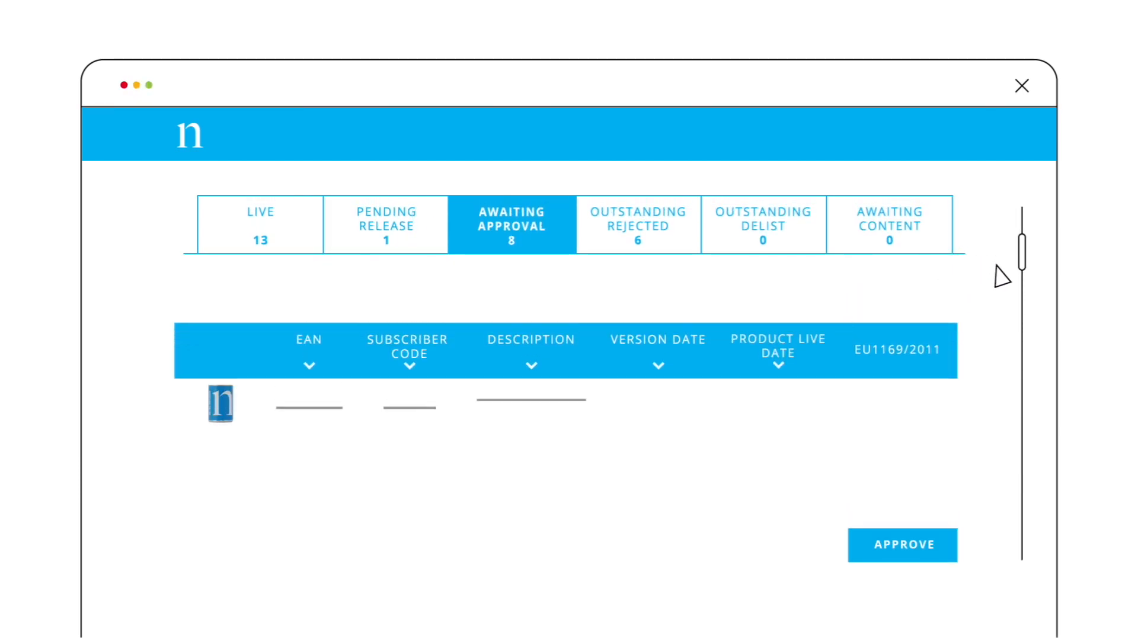